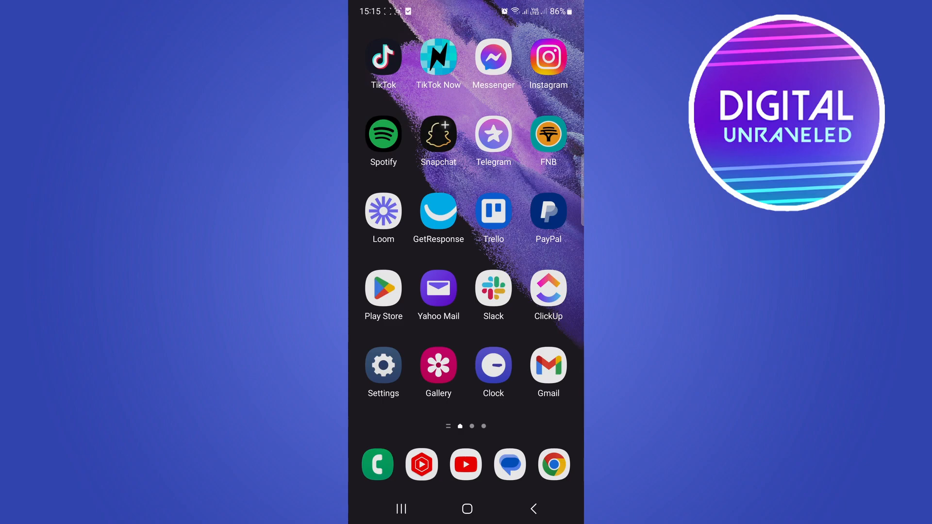
# - Launch Settings from the home screen and reach the Apps list
pyautogui.click(382, 364)
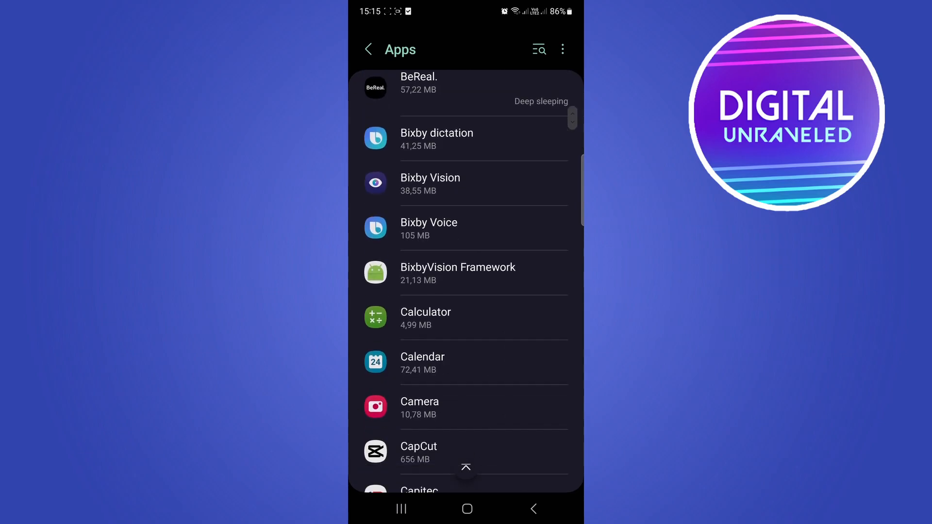
# - Scroll the Apps list to Discord and reach its App permissions page
pyautogui.scroll(-3)
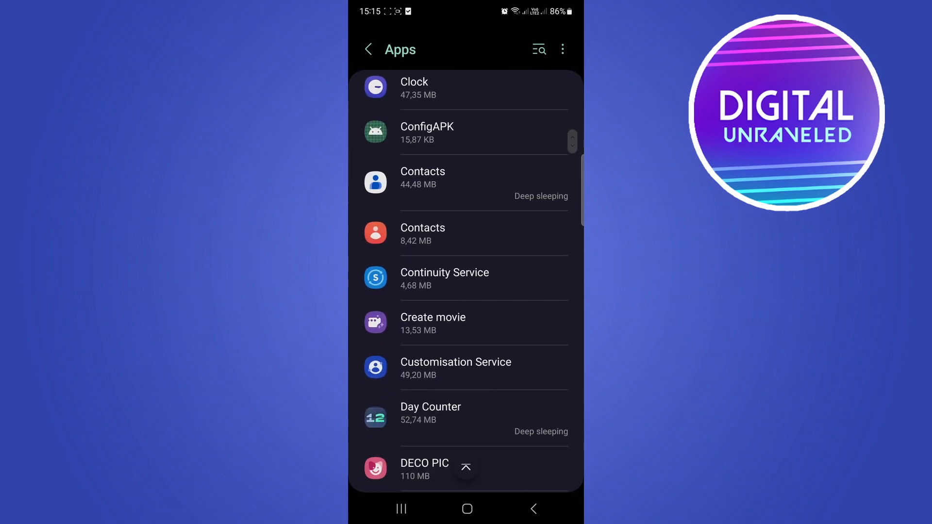
pyautogui.scroll(-3)
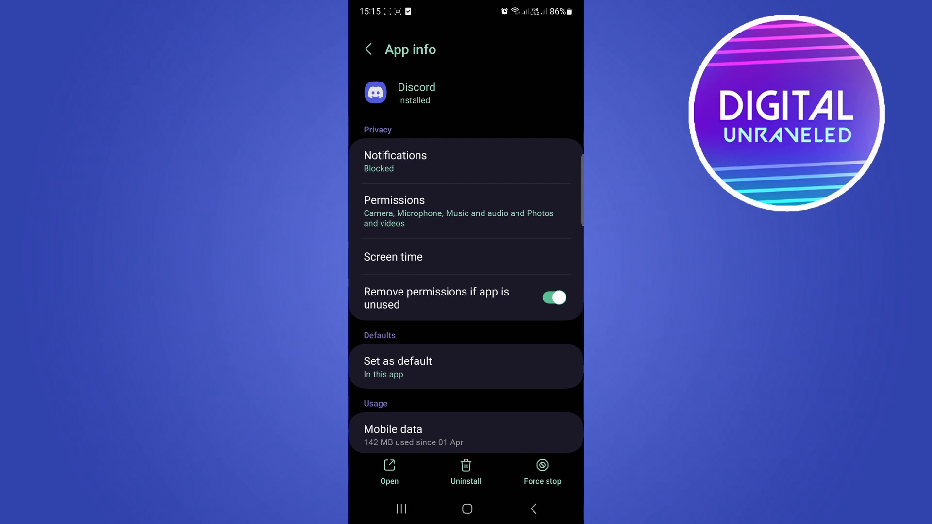
pyautogui.click(465, 211)
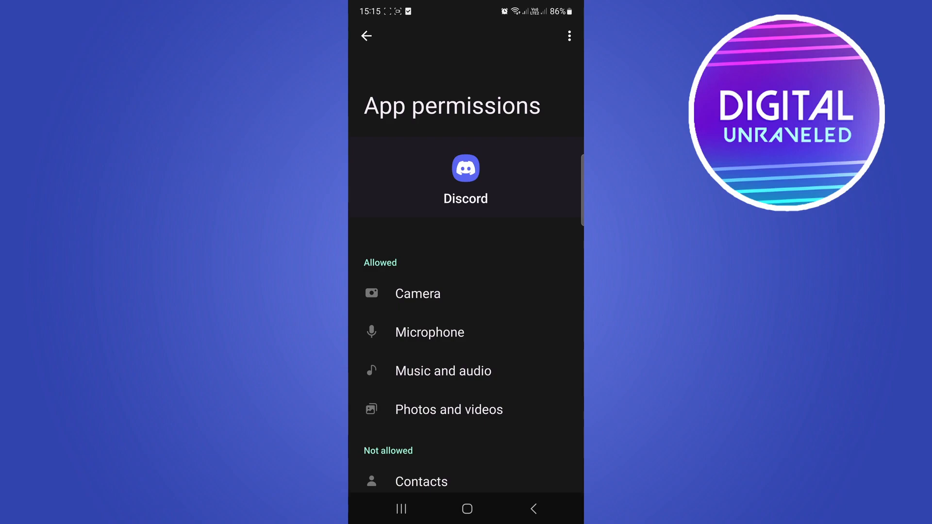
# - Set Discord's Photos and videos permission to Allow, then return to the home screen
pyautogui.click(448, 410)
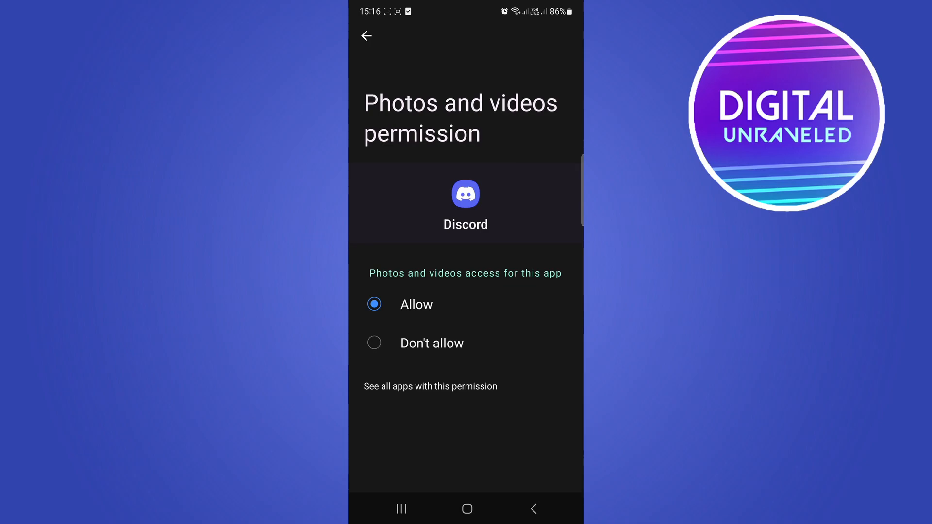
pyautogui.click(467, 508)
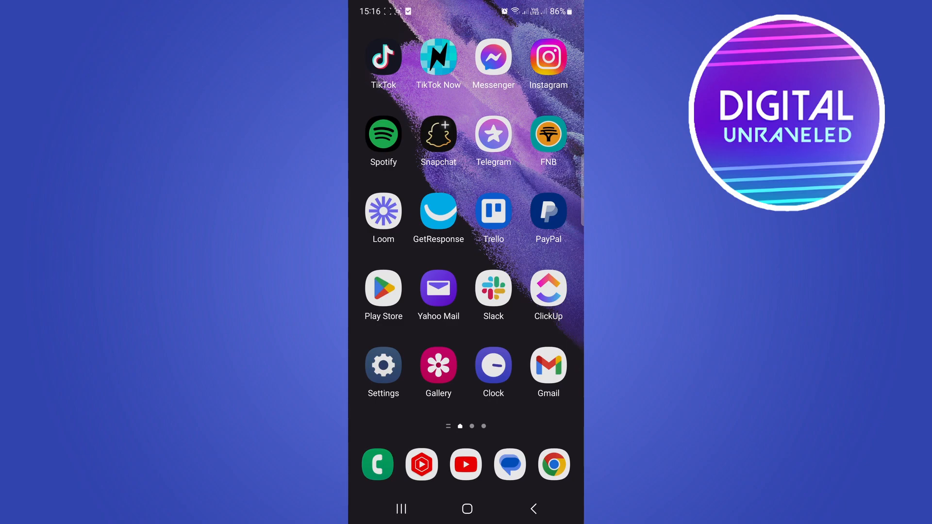
# - Close all recent apps, relaunch Discord and bring up its attachment picker showing recent photos
pyautogui.click(401, 509)
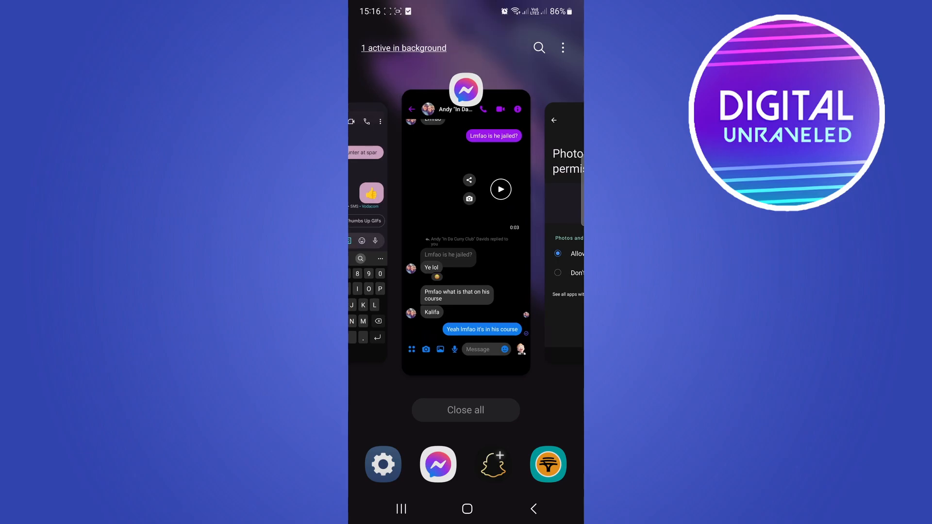
pyautogui.click(467, 508)
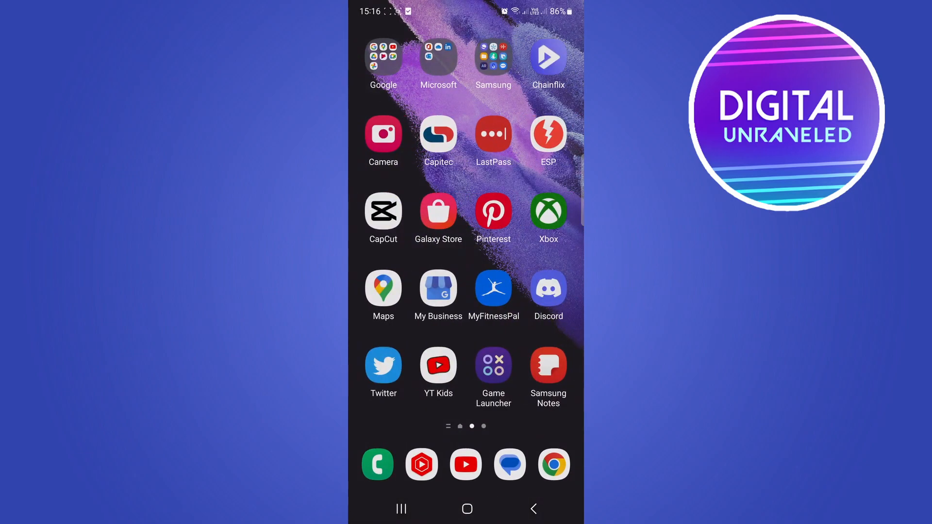
pyautogui.click(547, 287)
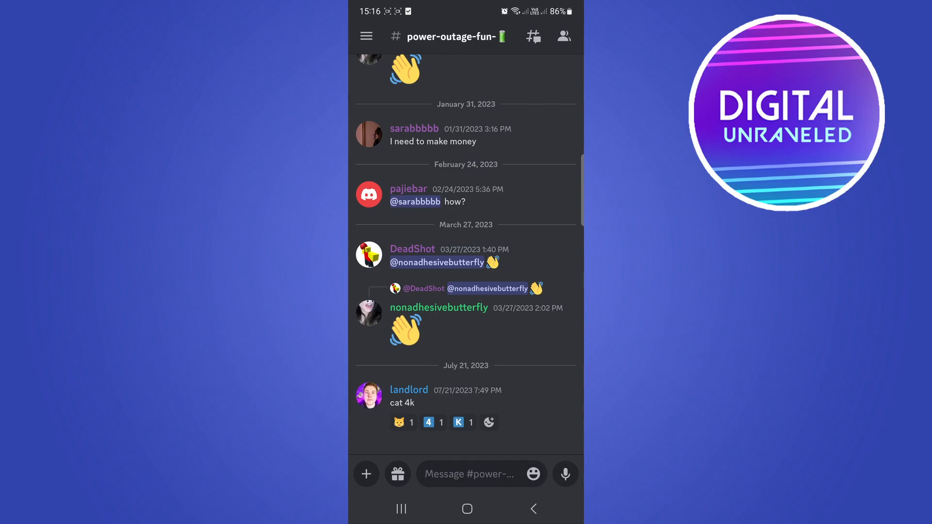
pyautogui.click(367, 474)
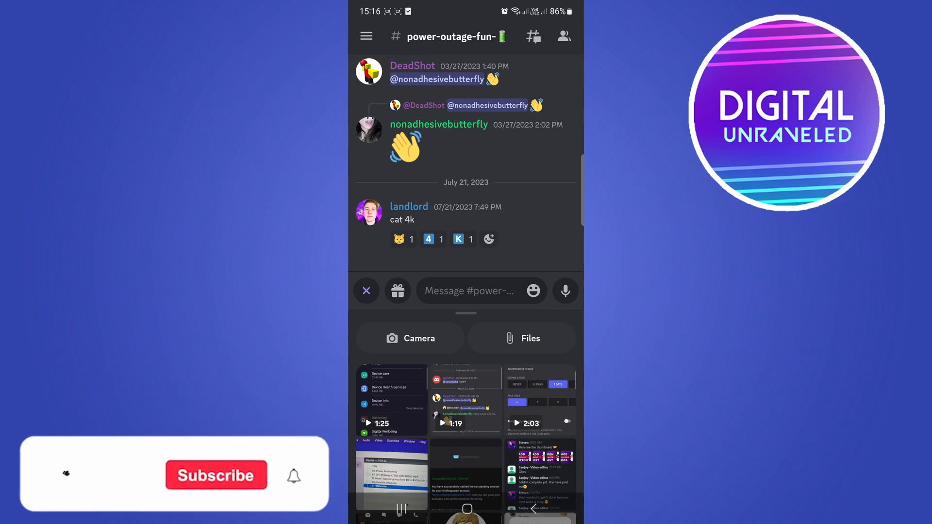